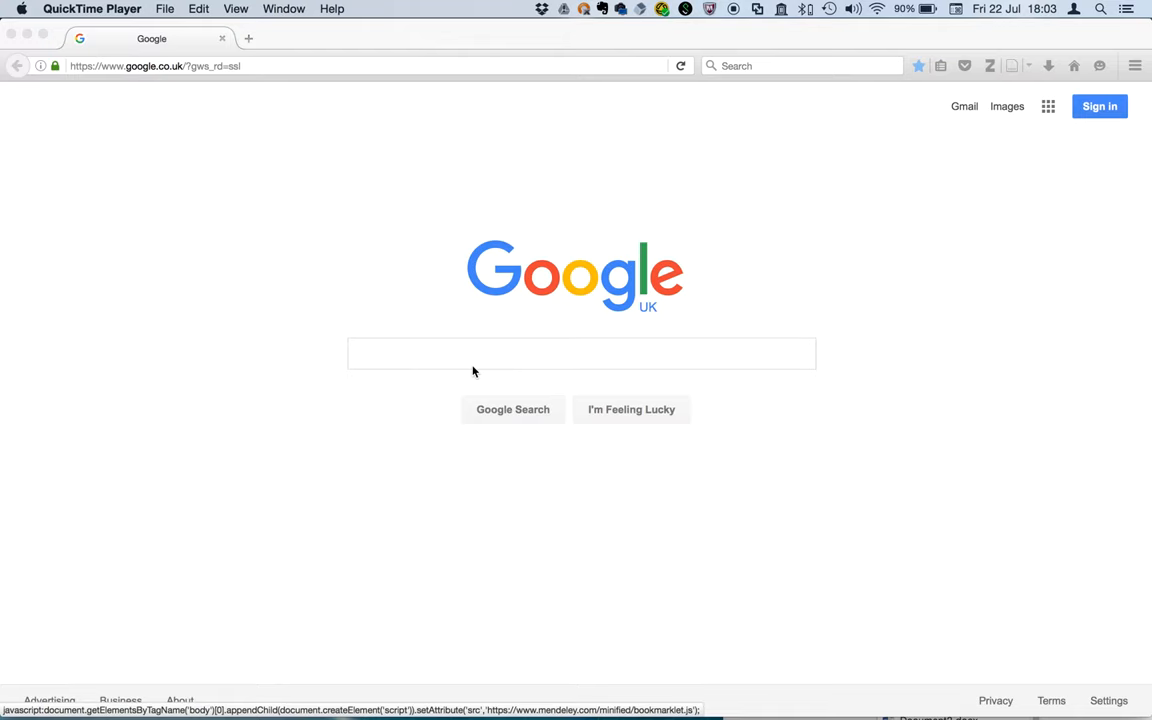
# Search the web for 'mendeley import' from the Firefox search bar
pyautogui.click(800, 65)
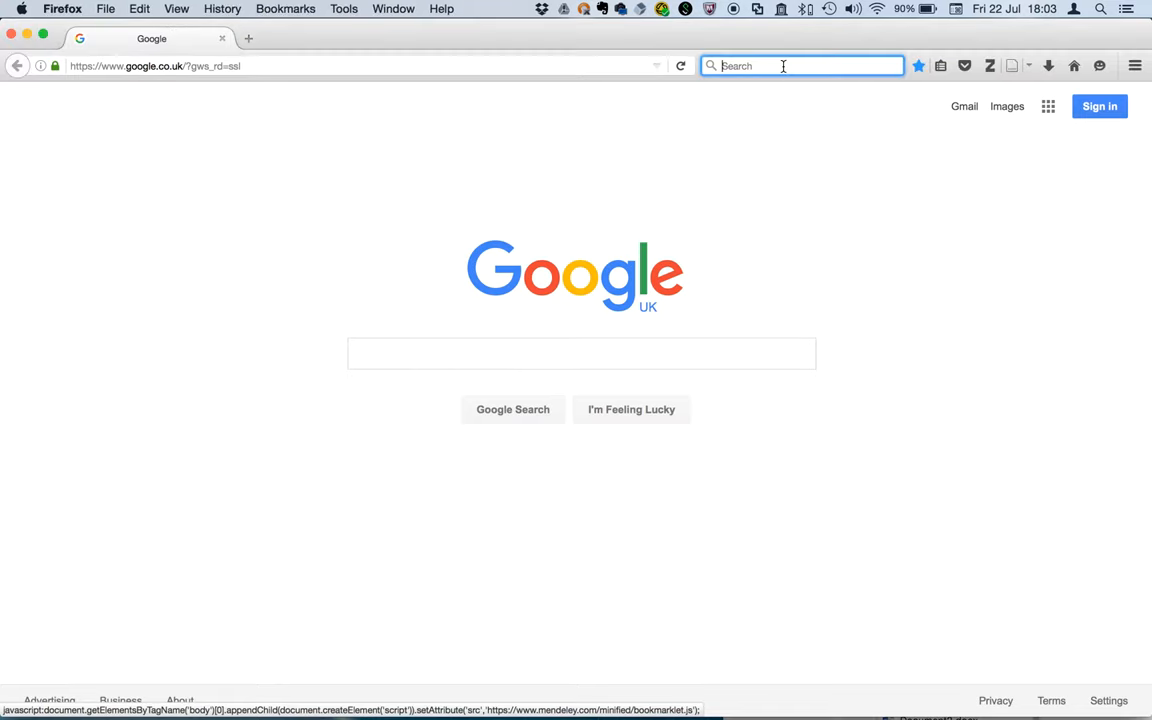
pyautogui.write('mendeley')
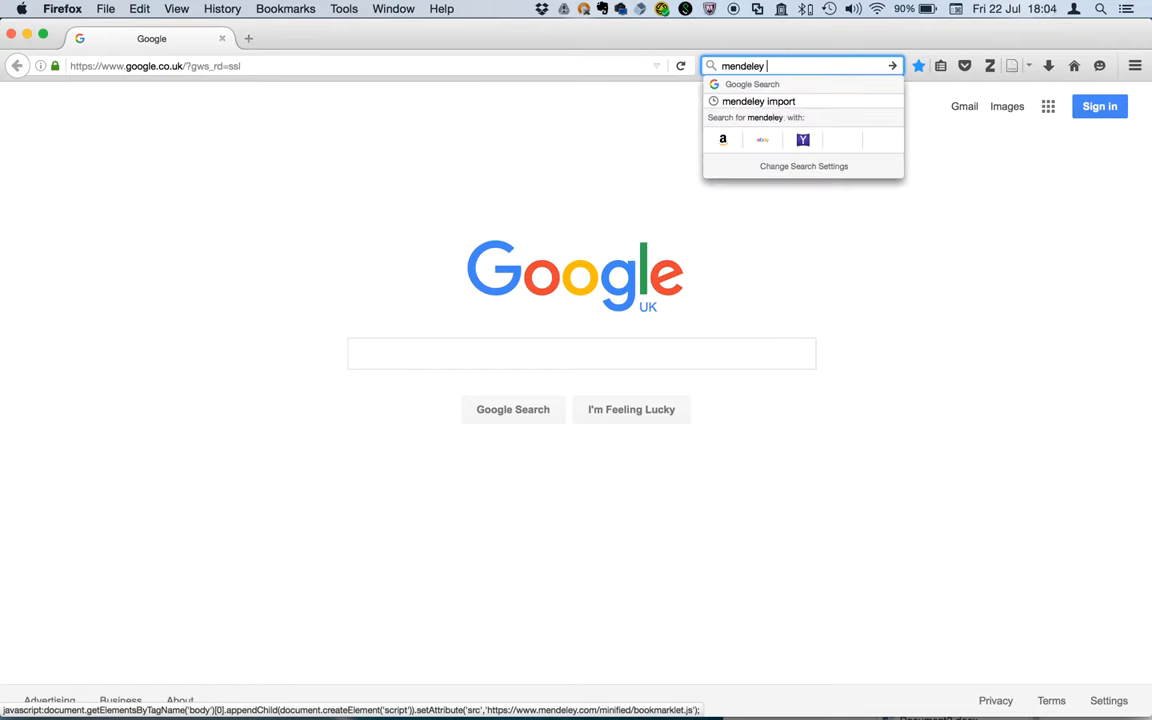
pyautogui.press('Backspace')
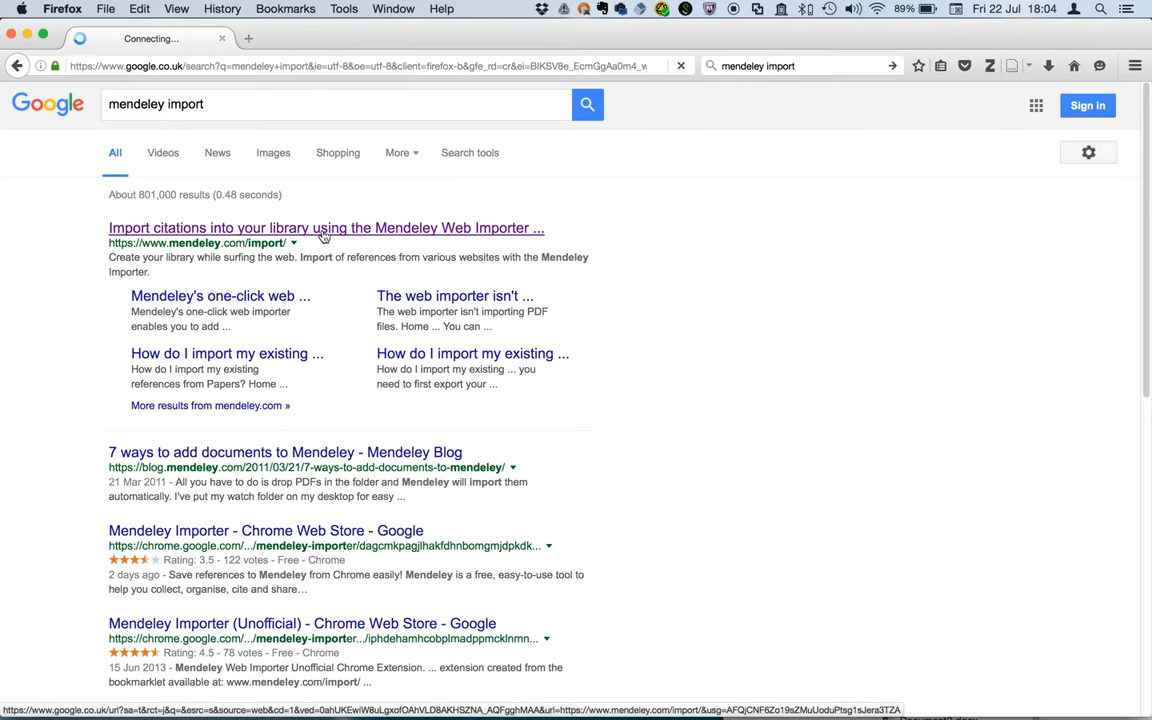
# Download the Mendeley Web Importer extension for Firefox and allow the site to install it
pyautogui.click(326, 227)
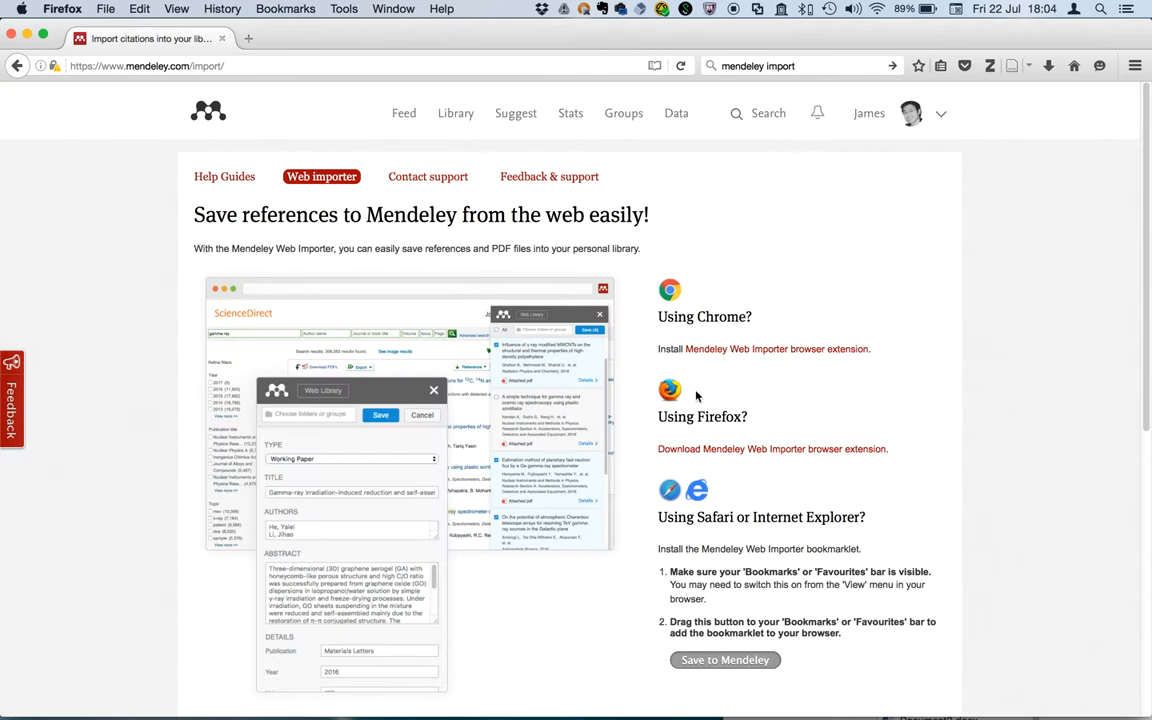
pyautogui.click(772, 448)
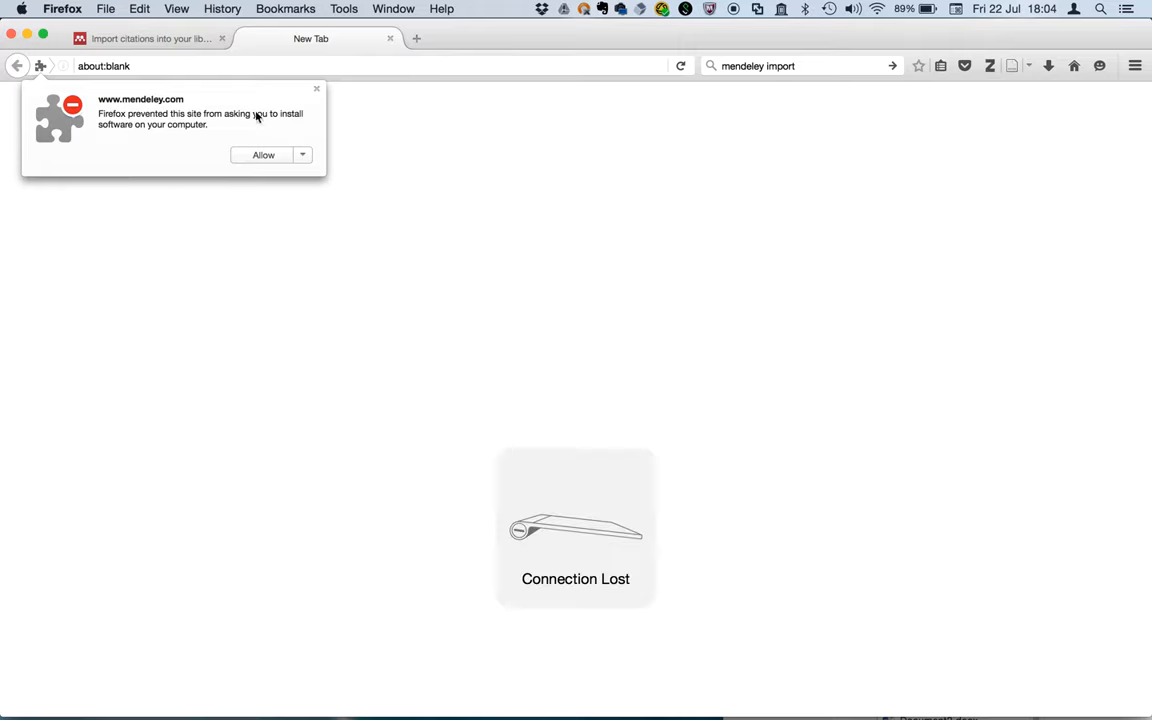
pyautogui.moveTo(190, 131)
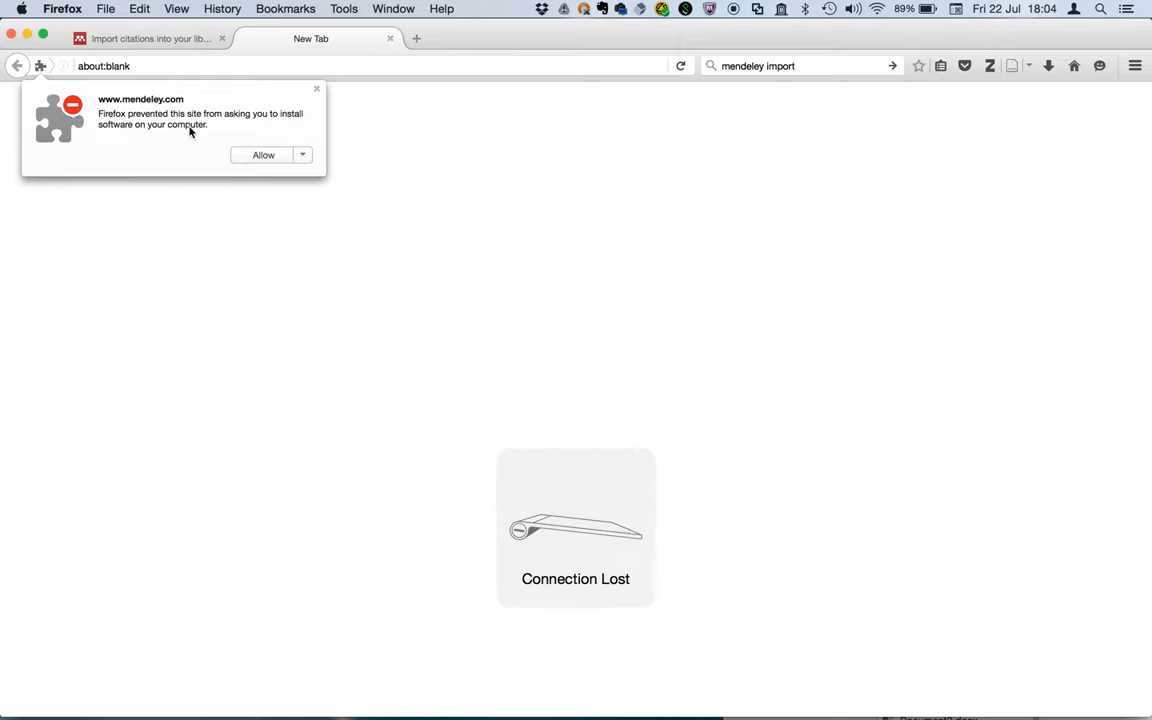
pyautogui.click(263, 155)
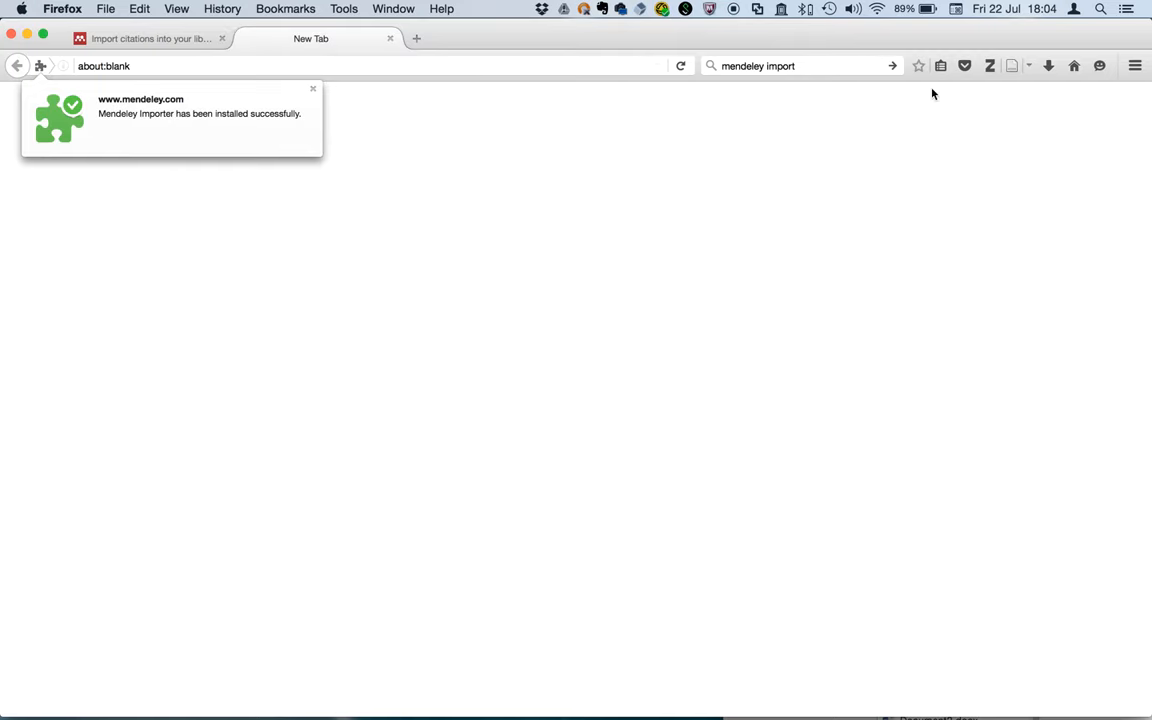
pyautogui.moveTo(1048, 62)
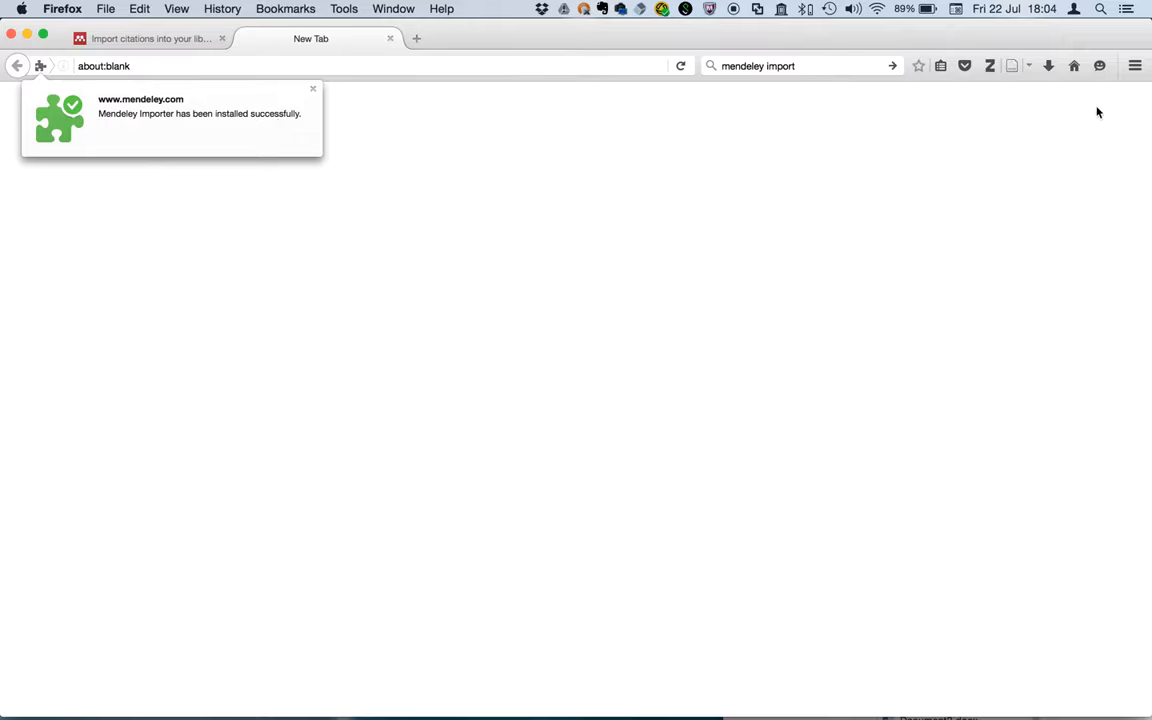
# Put the Import to Mendeley icon on the toolbar via Customize, then go to google.co.uk
pyautogui.click(1135, 65)
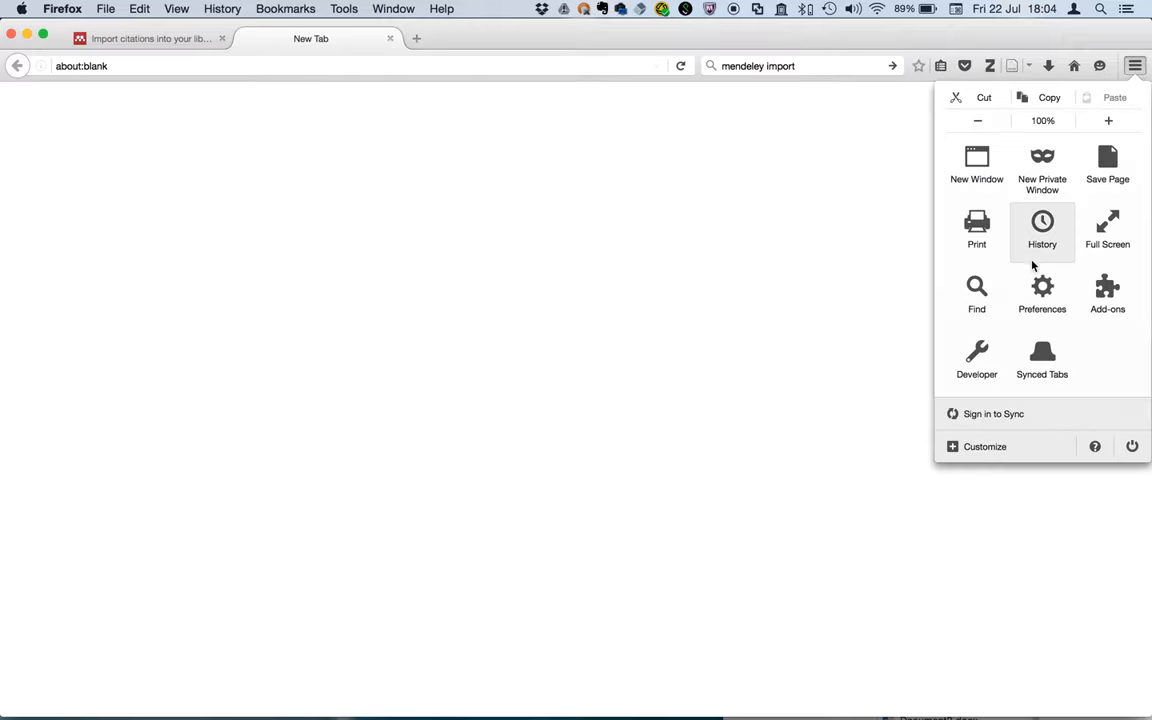
pyautogui.click(984, 446)
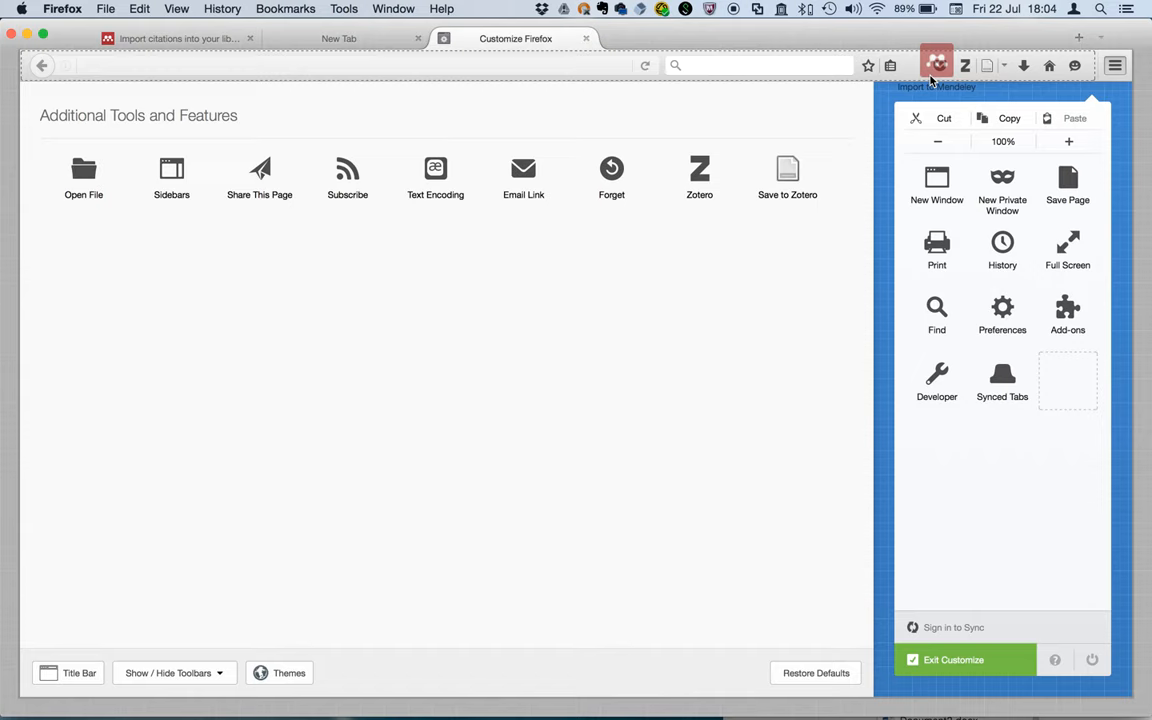
pyautogui.moveTo(805, 33)
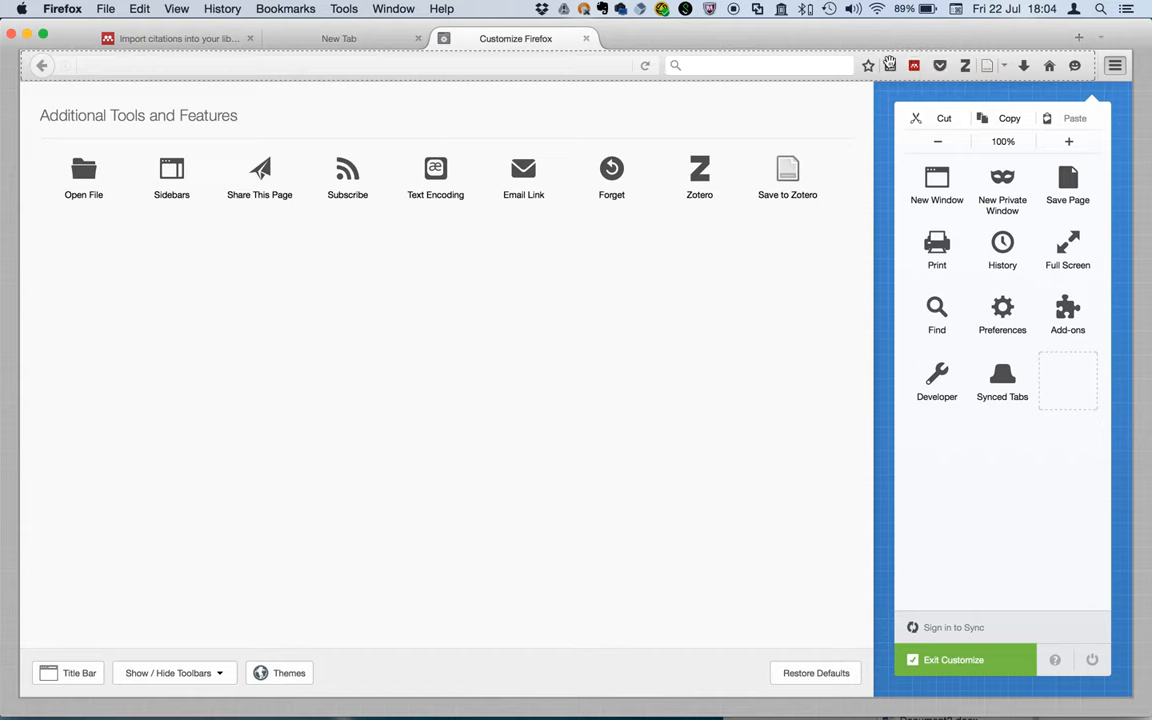
pyautogui.write('google.co.uk/scholar?q=spiders+pdf&btnG=&hl=en&as_sdt=0%2C5')
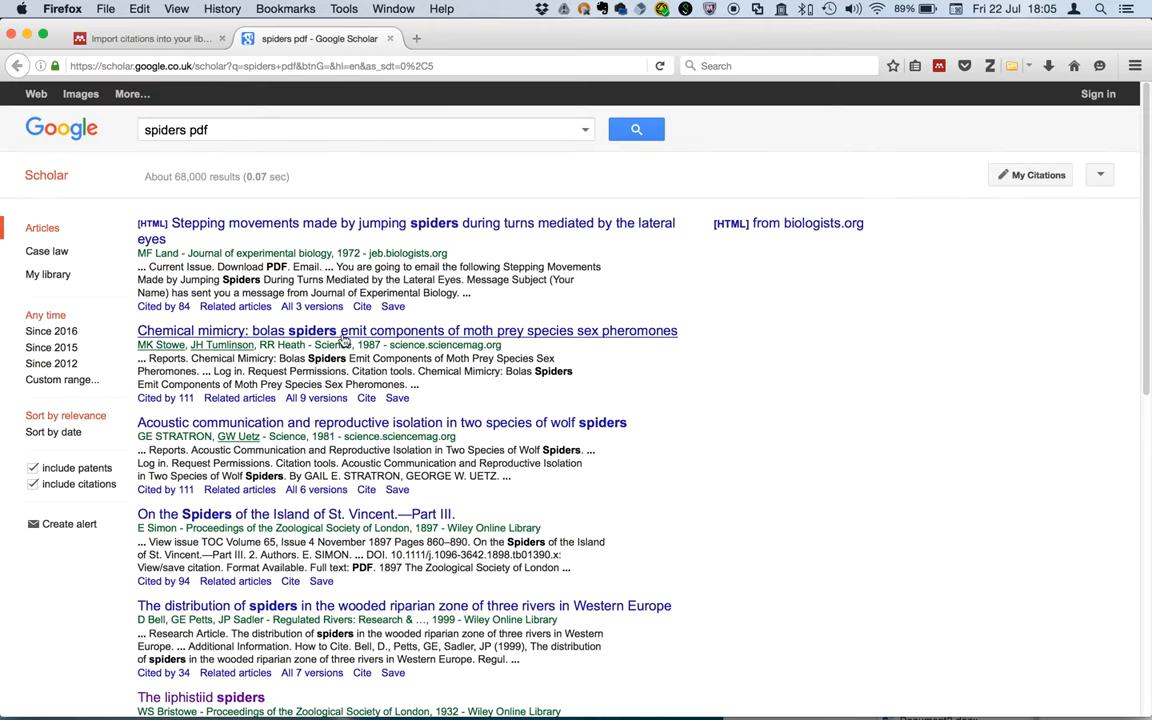
# Open the Science article 'Chemical Mimicry: Bolas Spiders Emit Components…' from the Scholar results
pyautogui.click(407, 330)
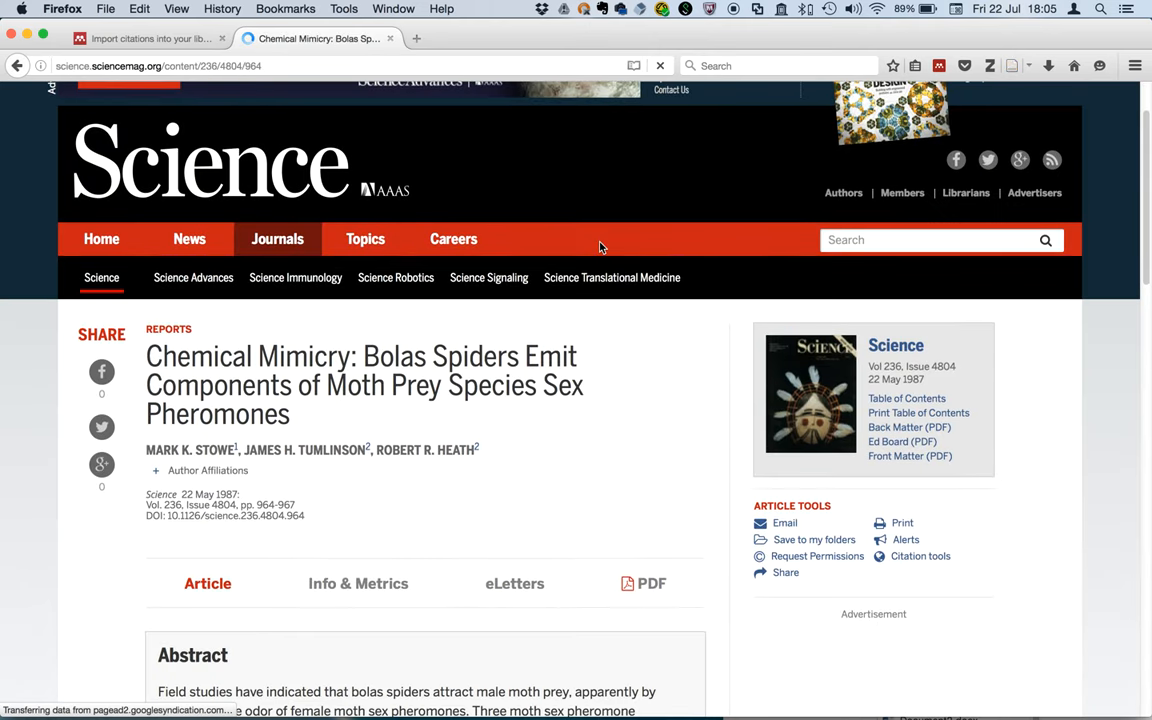
pyautogui.scroll(-3)
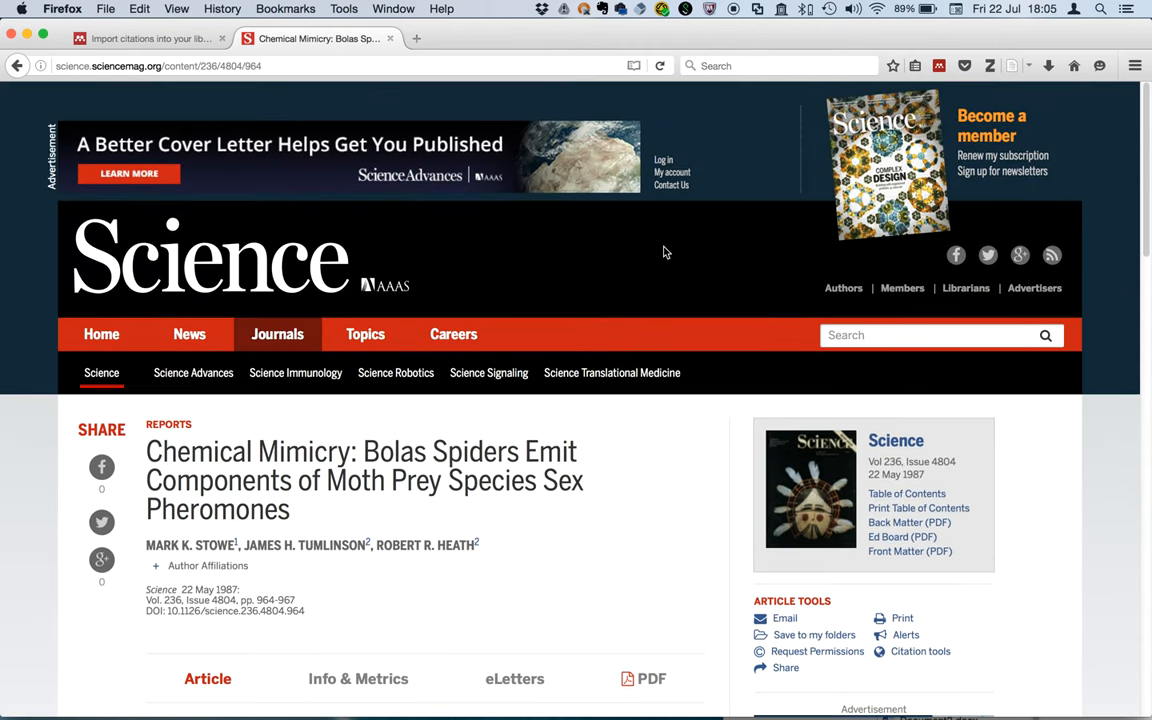
# Run the Mendeley toolbar importer on the Science article and return to the Web Importer page
pyautogui.click(938, 66)
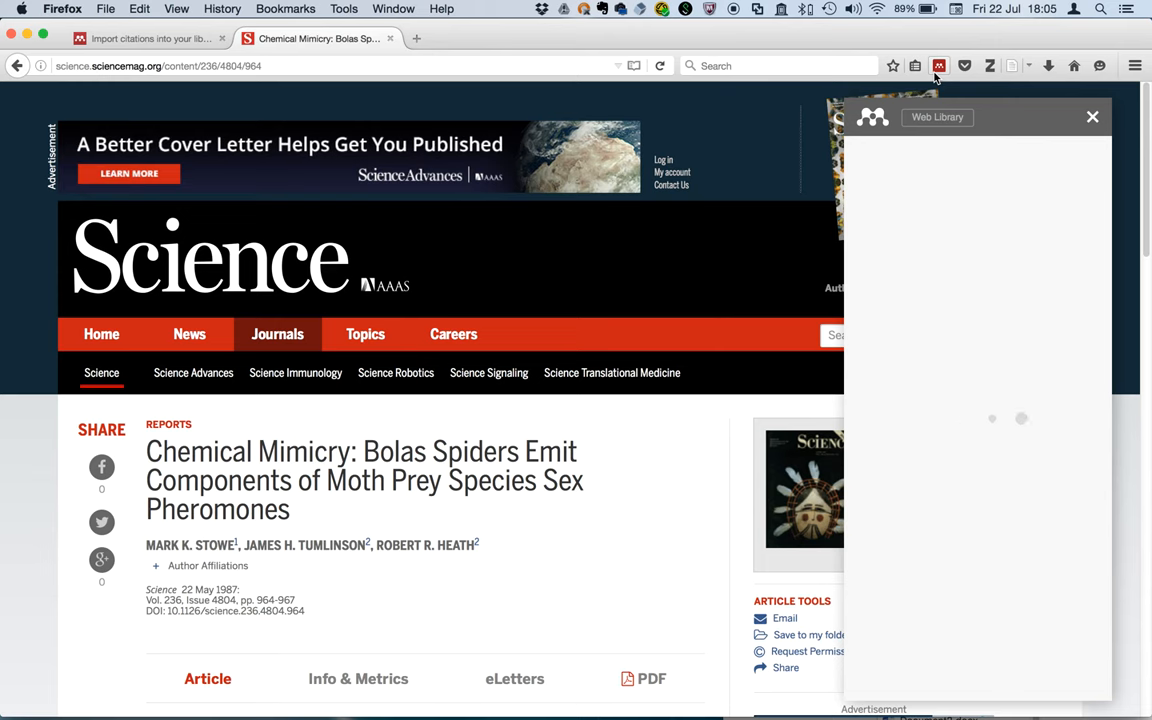
pyautogui.click(938, 66)
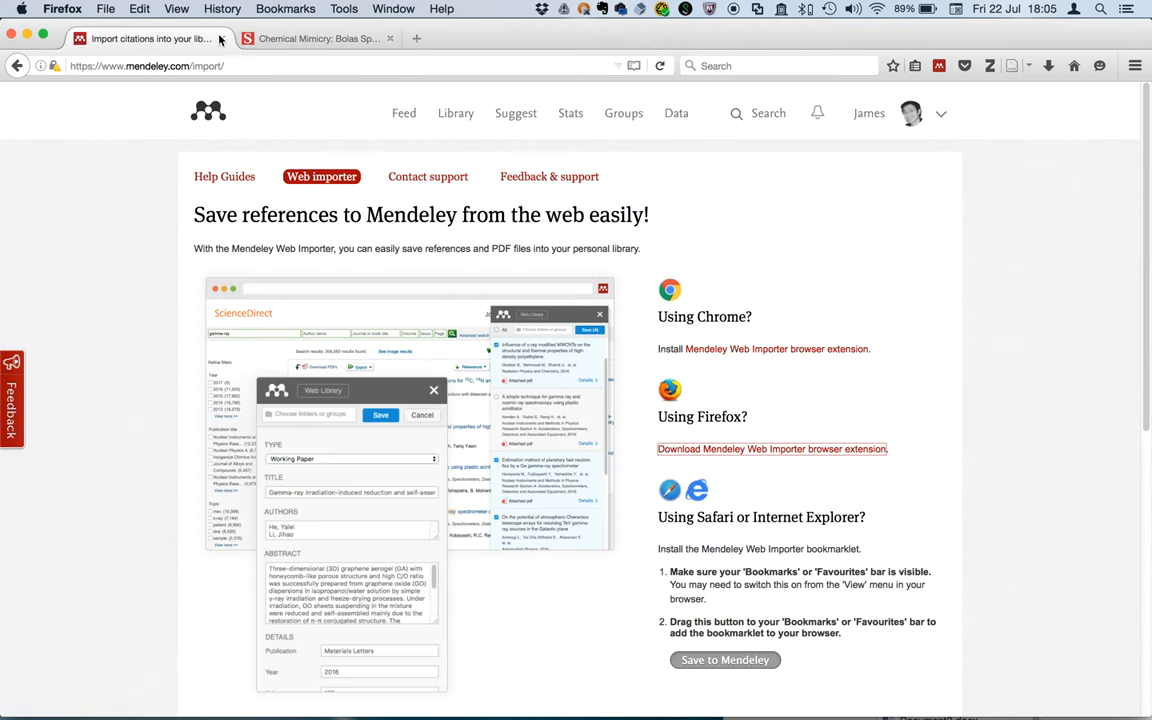
# Add the 'Save to Mendeley' bookmarklet and use it on the bolas spiders article page
pyautogui.click(320, 38)
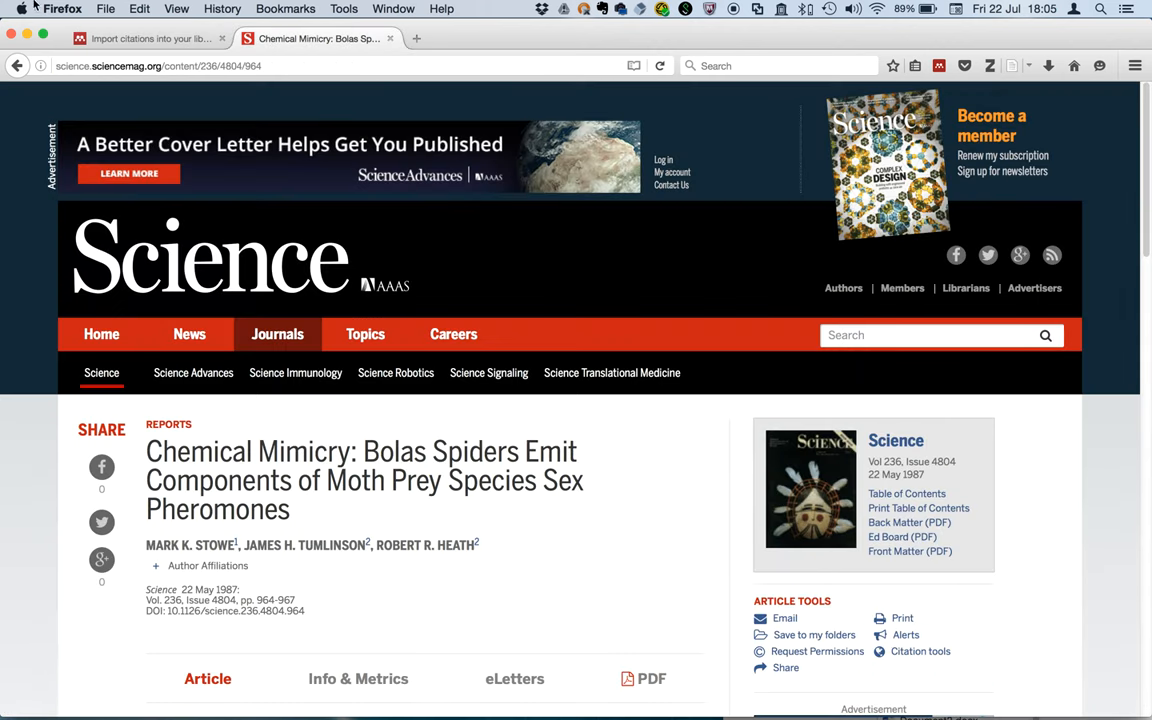
pyautogui.click(147, 38)
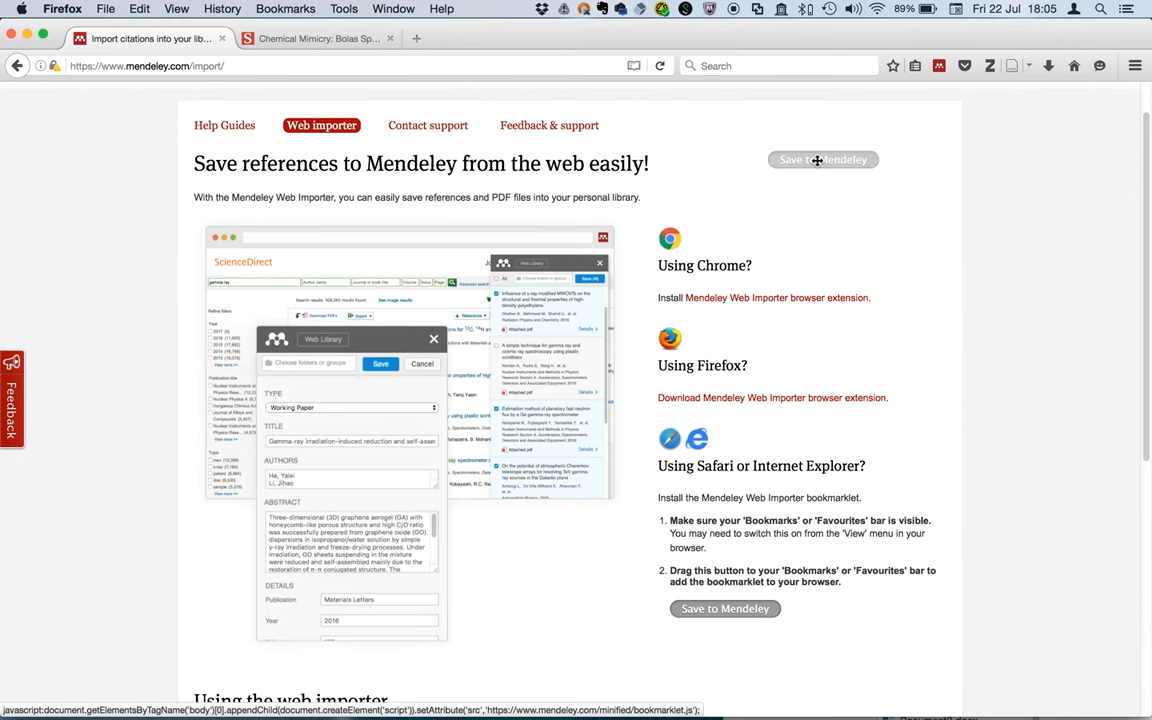
pyautogui.click(915, 65)
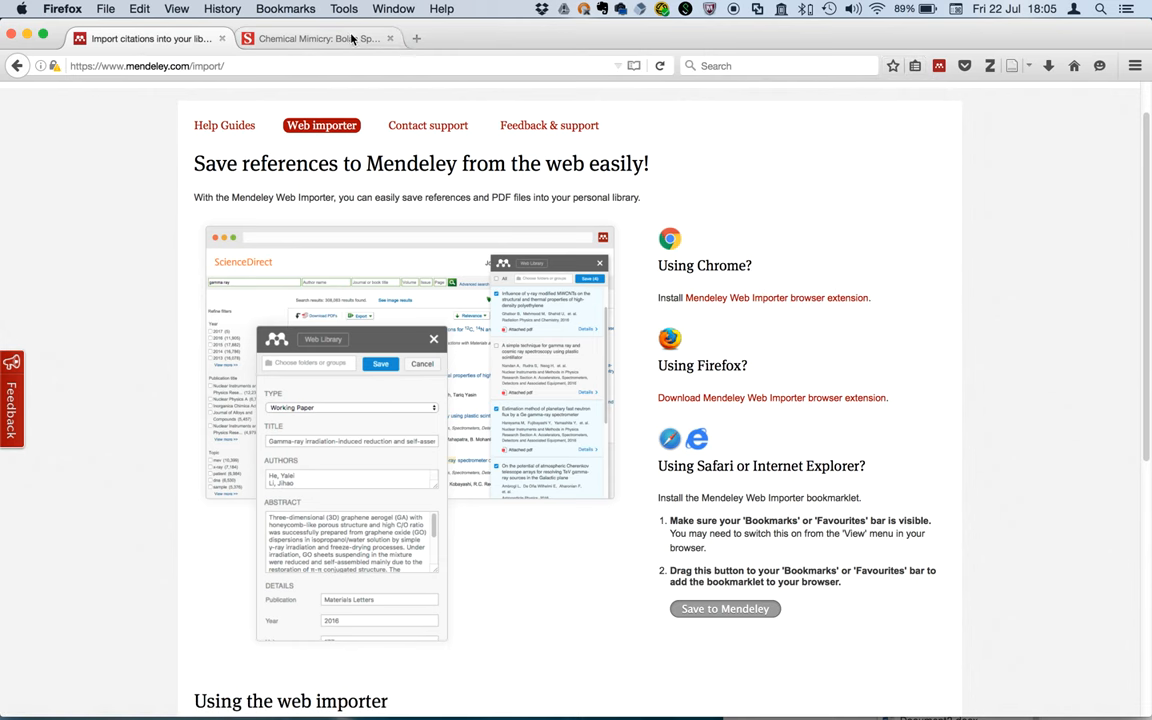
pyautogui.click(915, 65)
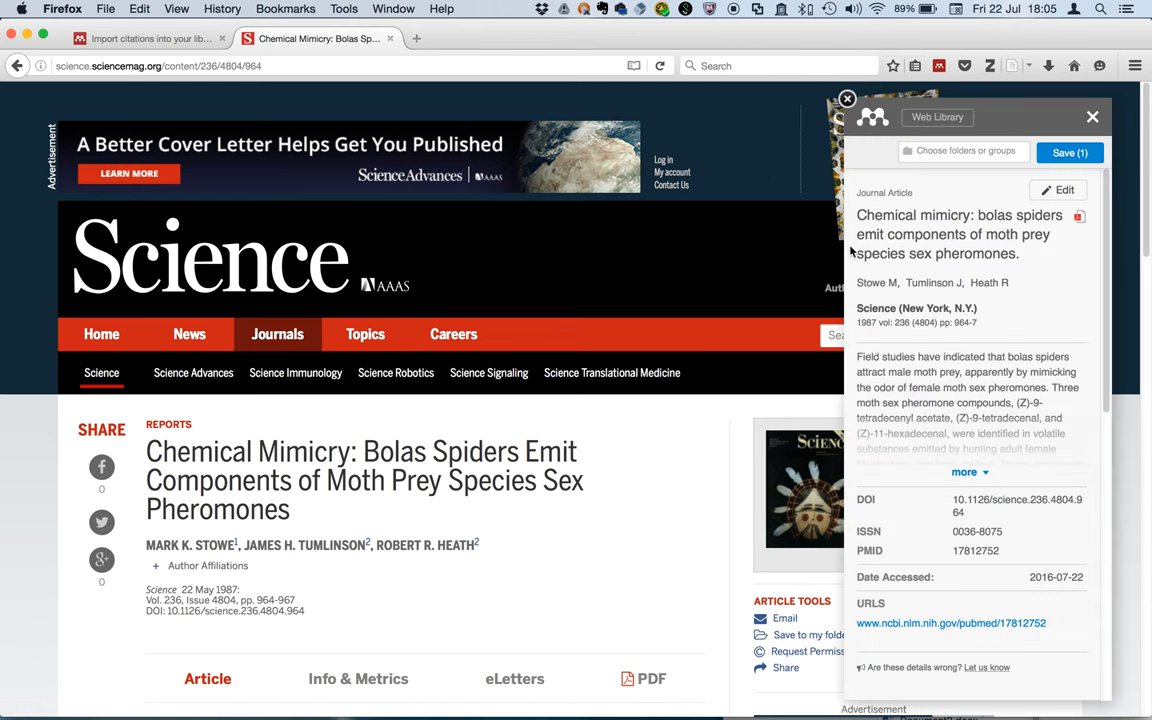
pyautogui.moveTo(238, 156)
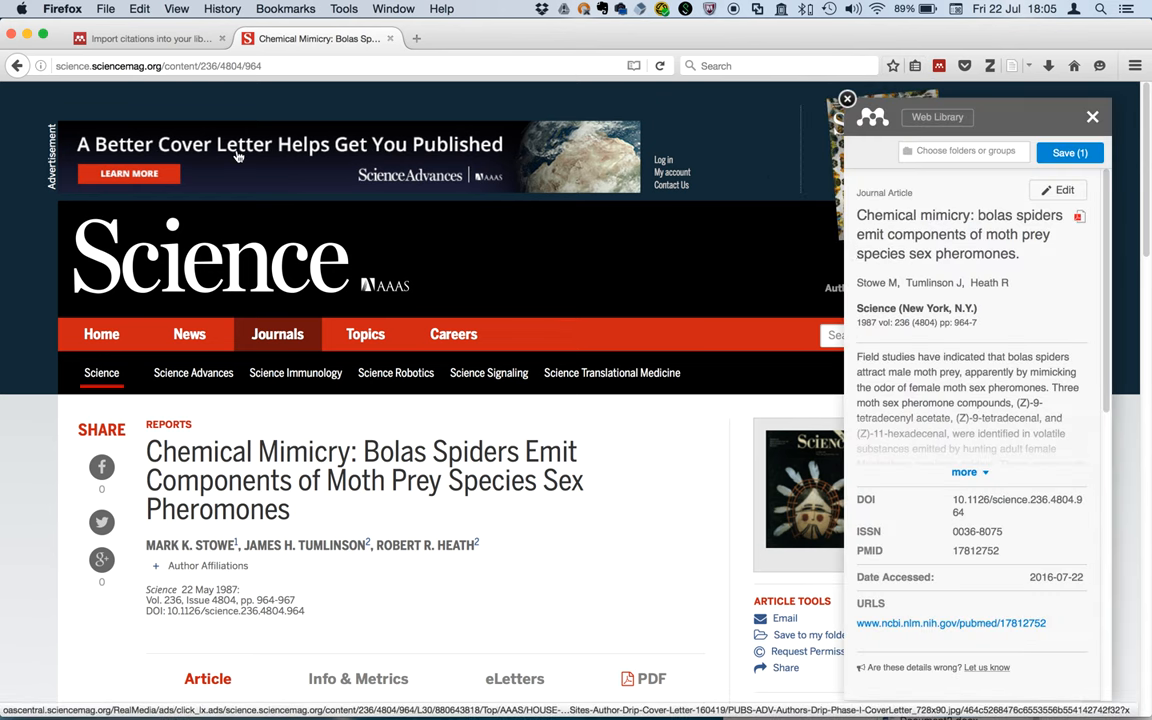